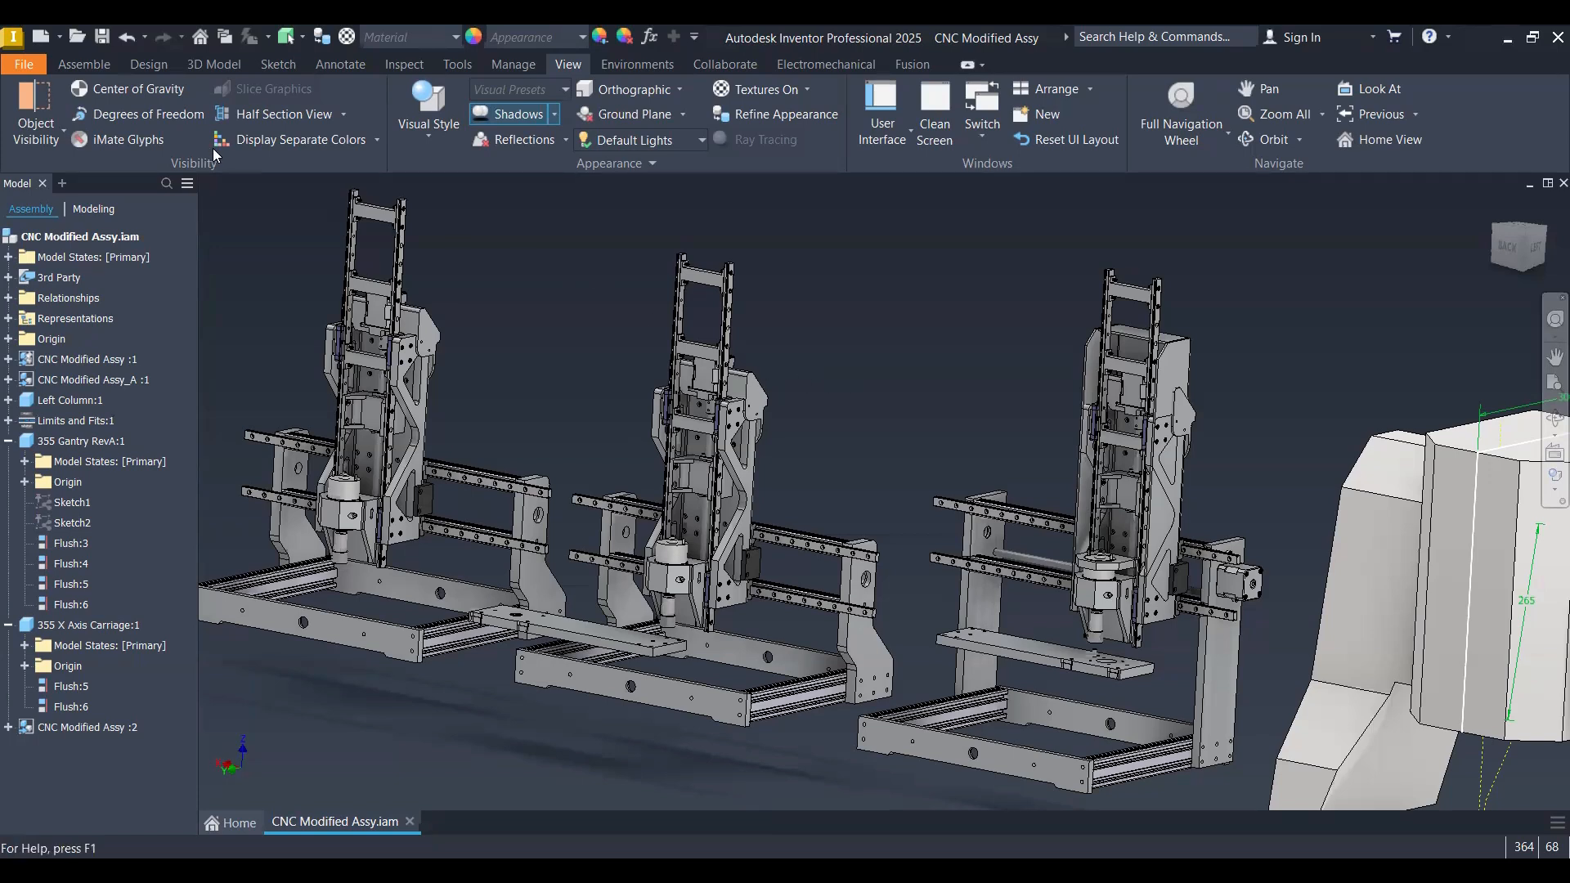
- Reach the View ribbon and expand the Display Separate Colors mode list after colouring unique top-level assemblies
click(83, 64)
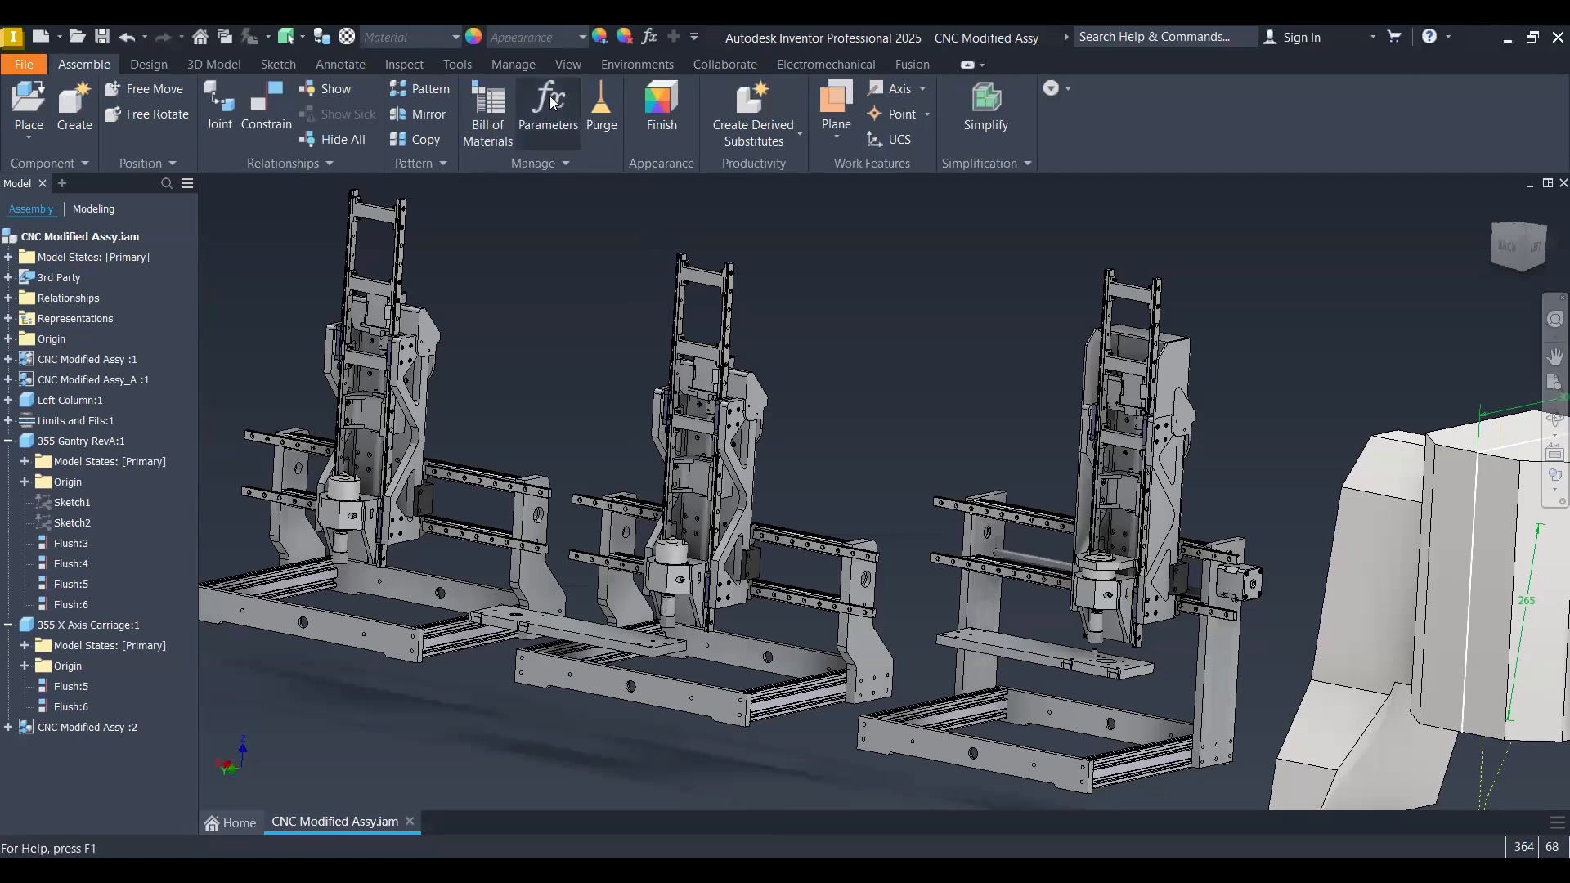
mouse_move(569, 69)
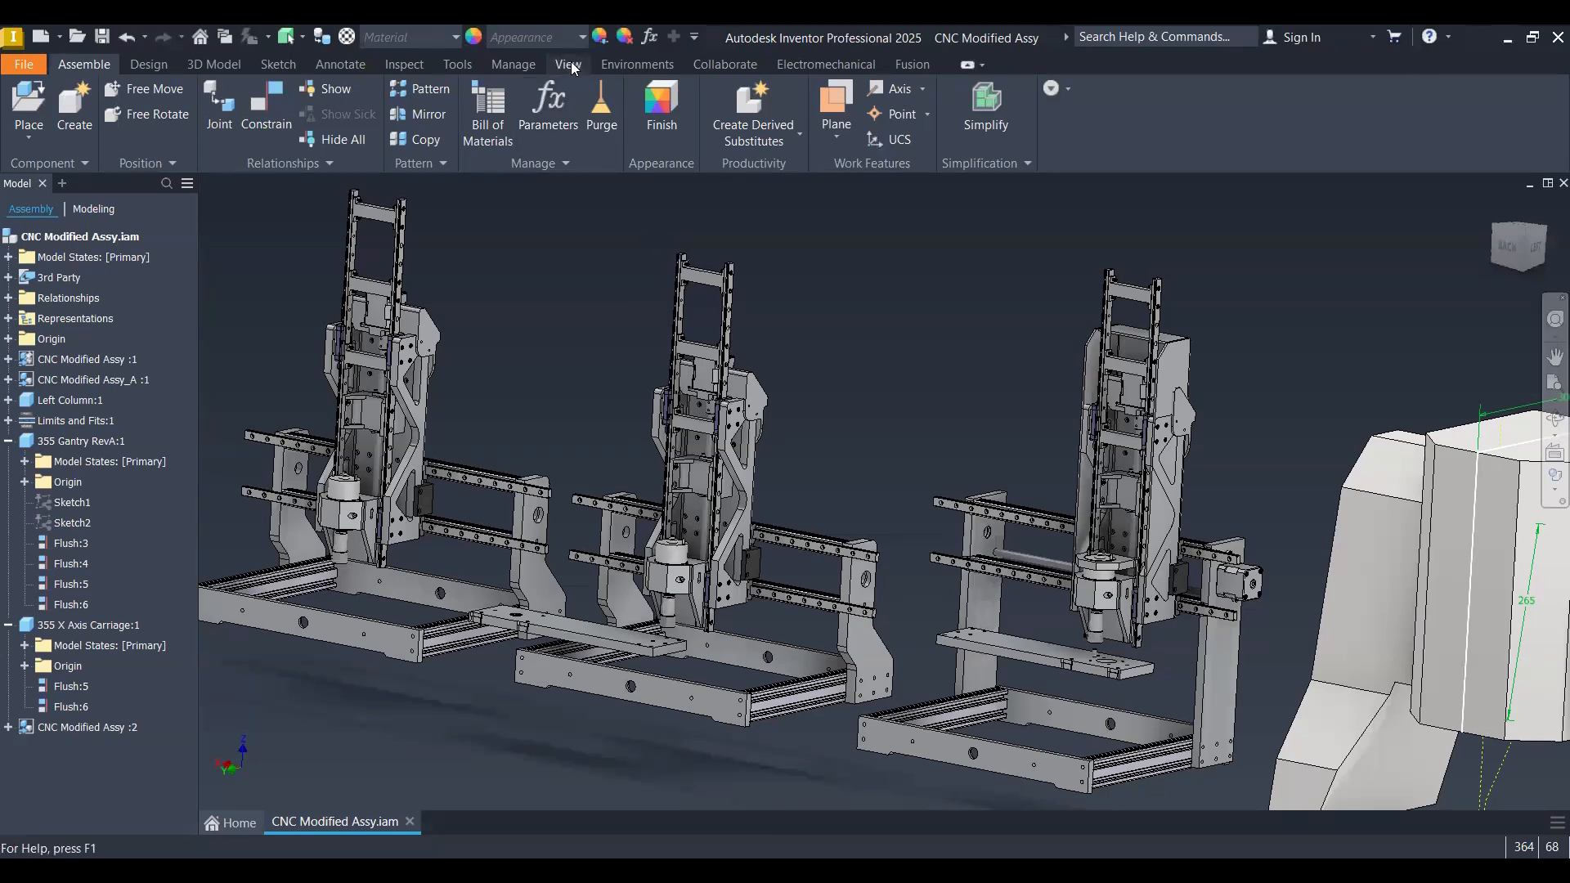
click(566, 65)
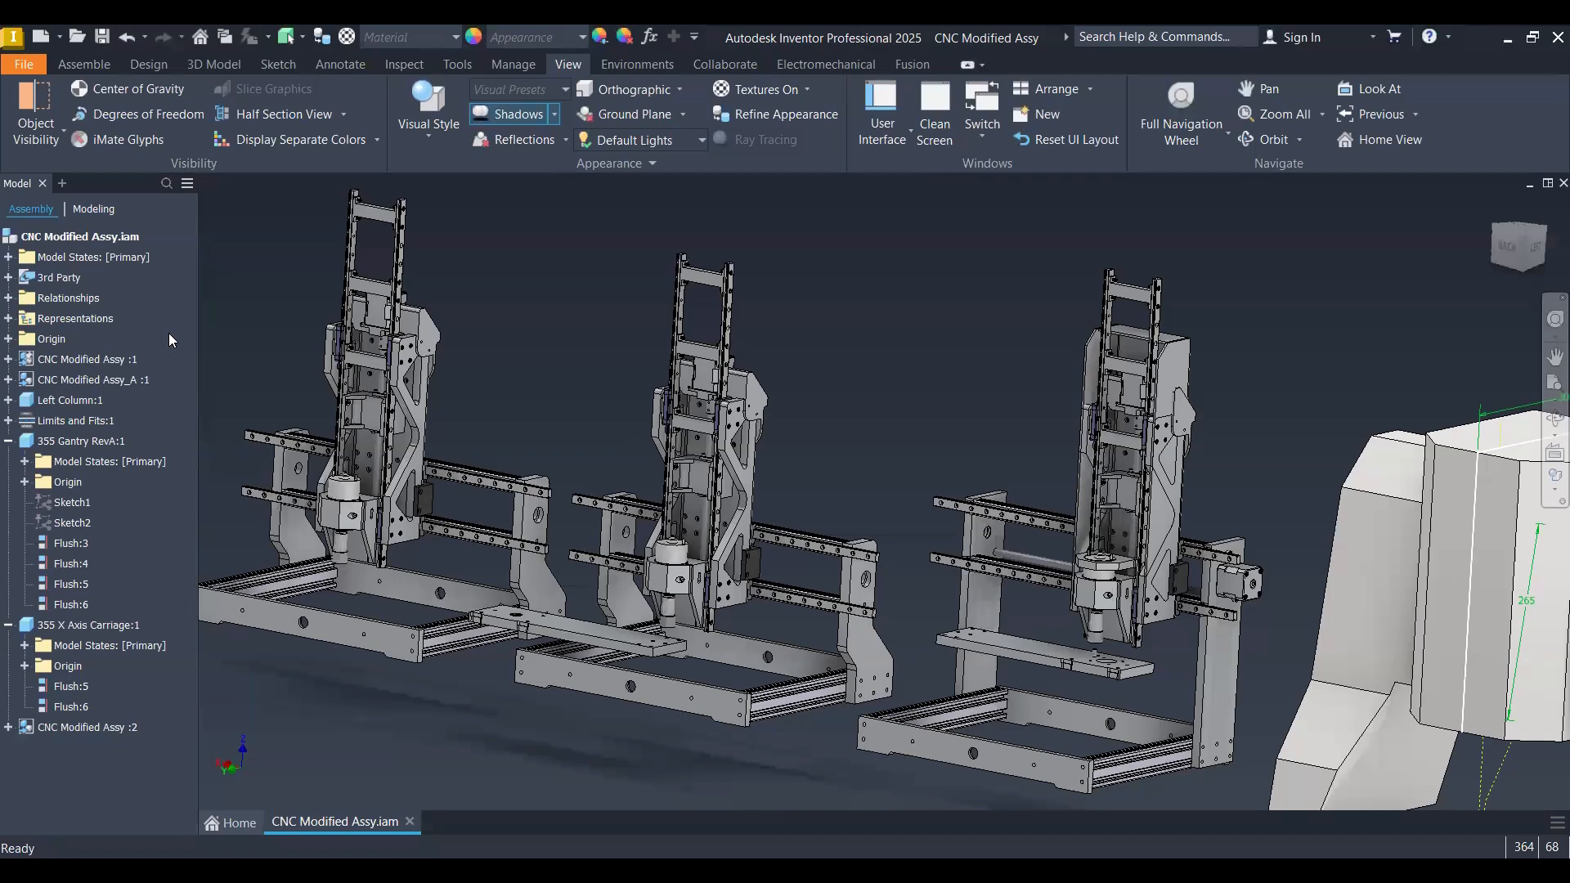
mouse_move(448, 344)
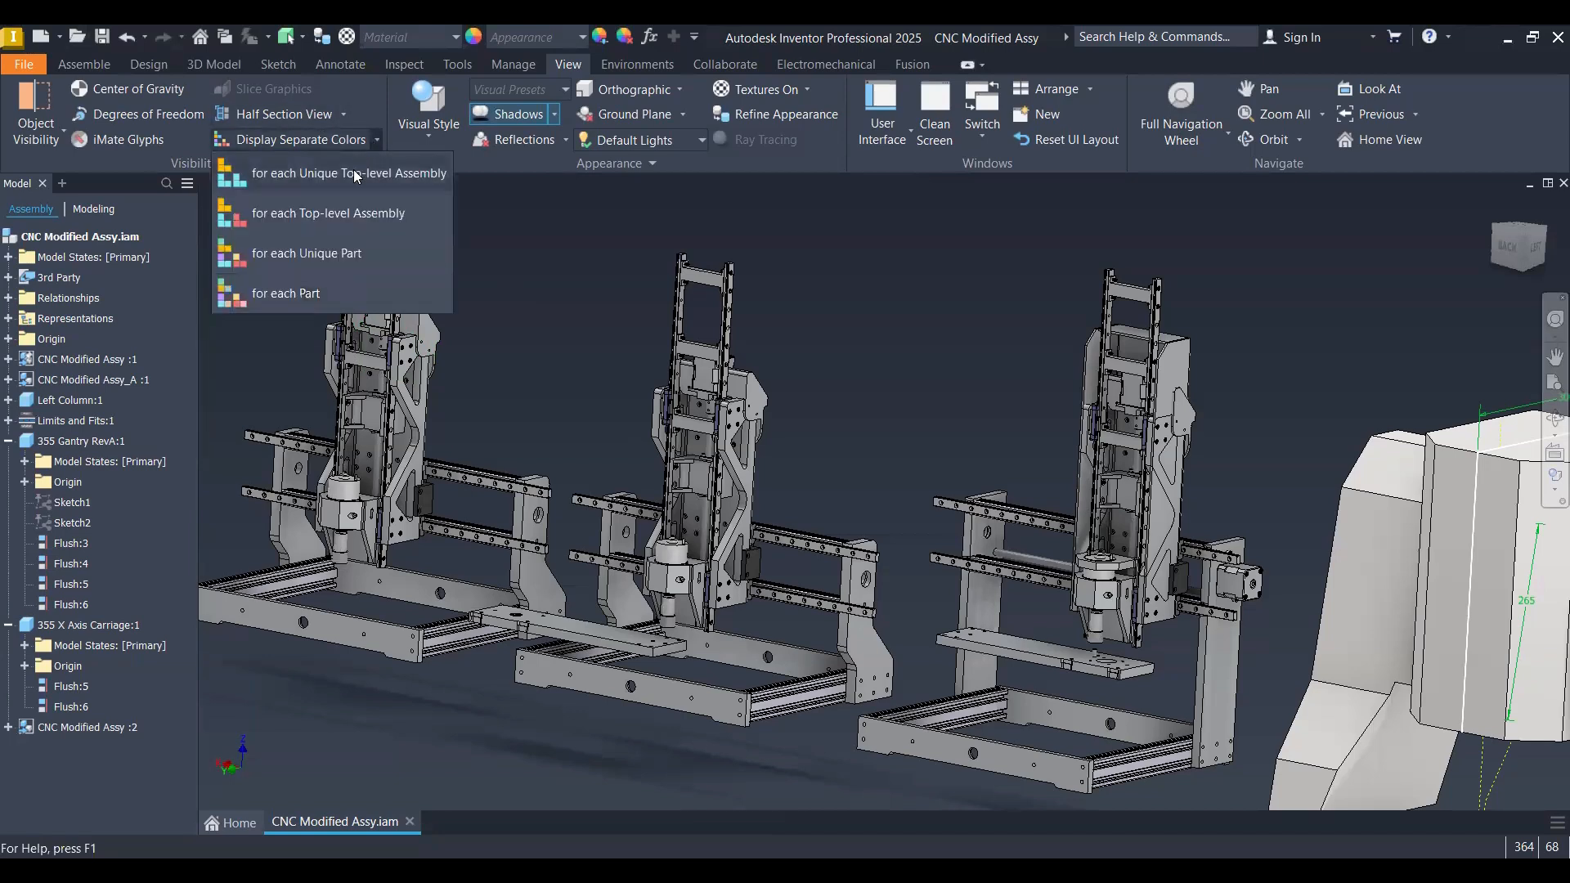
mouse_move(357, 173)
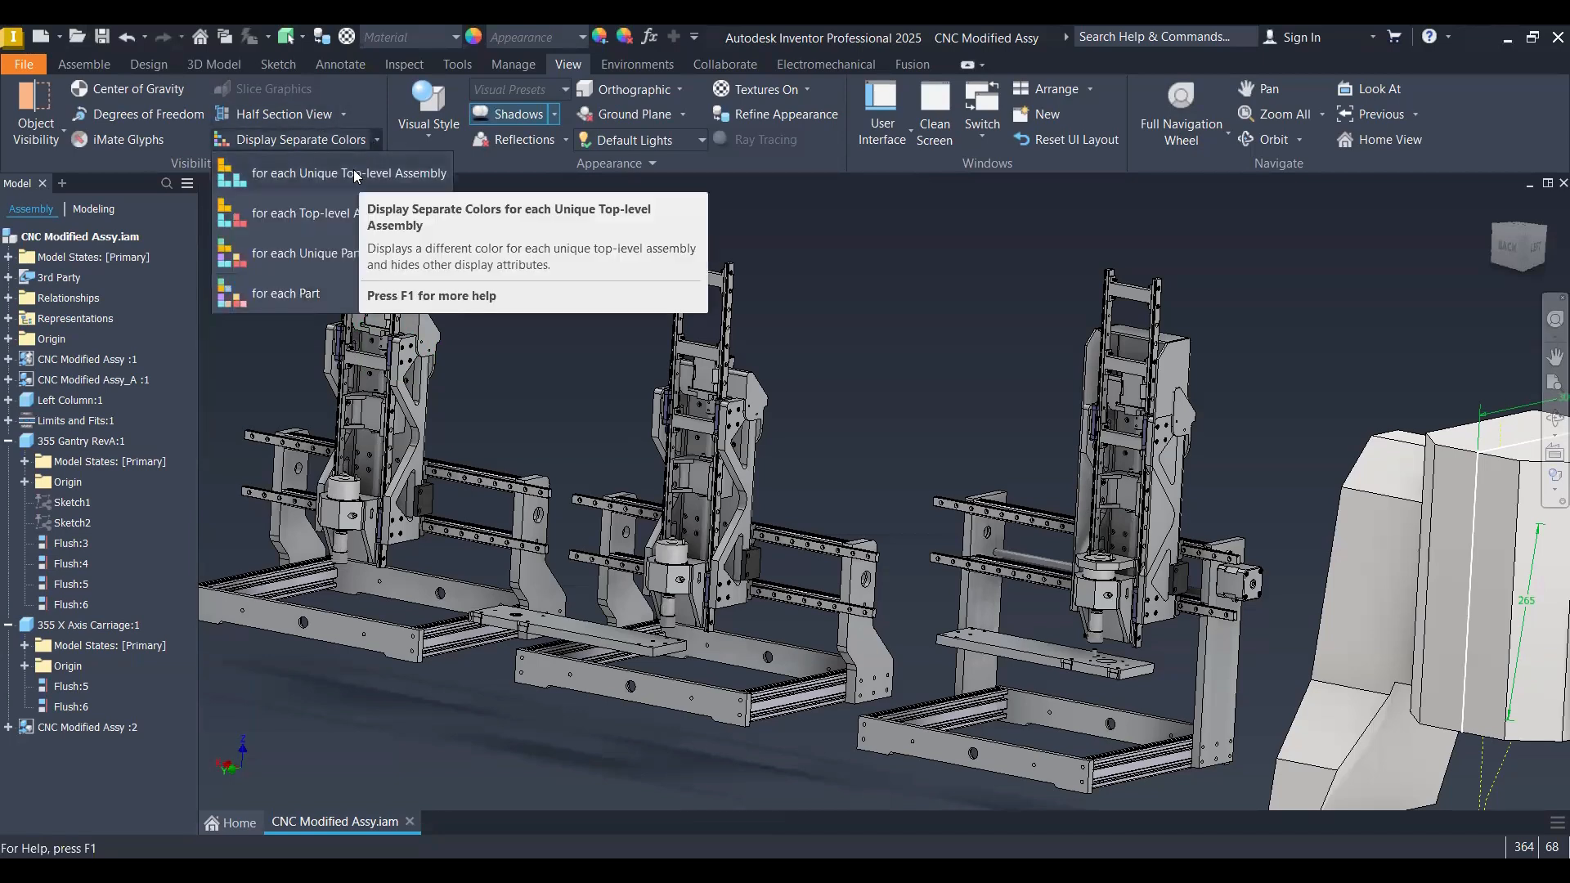
mouse_move(355, 173)
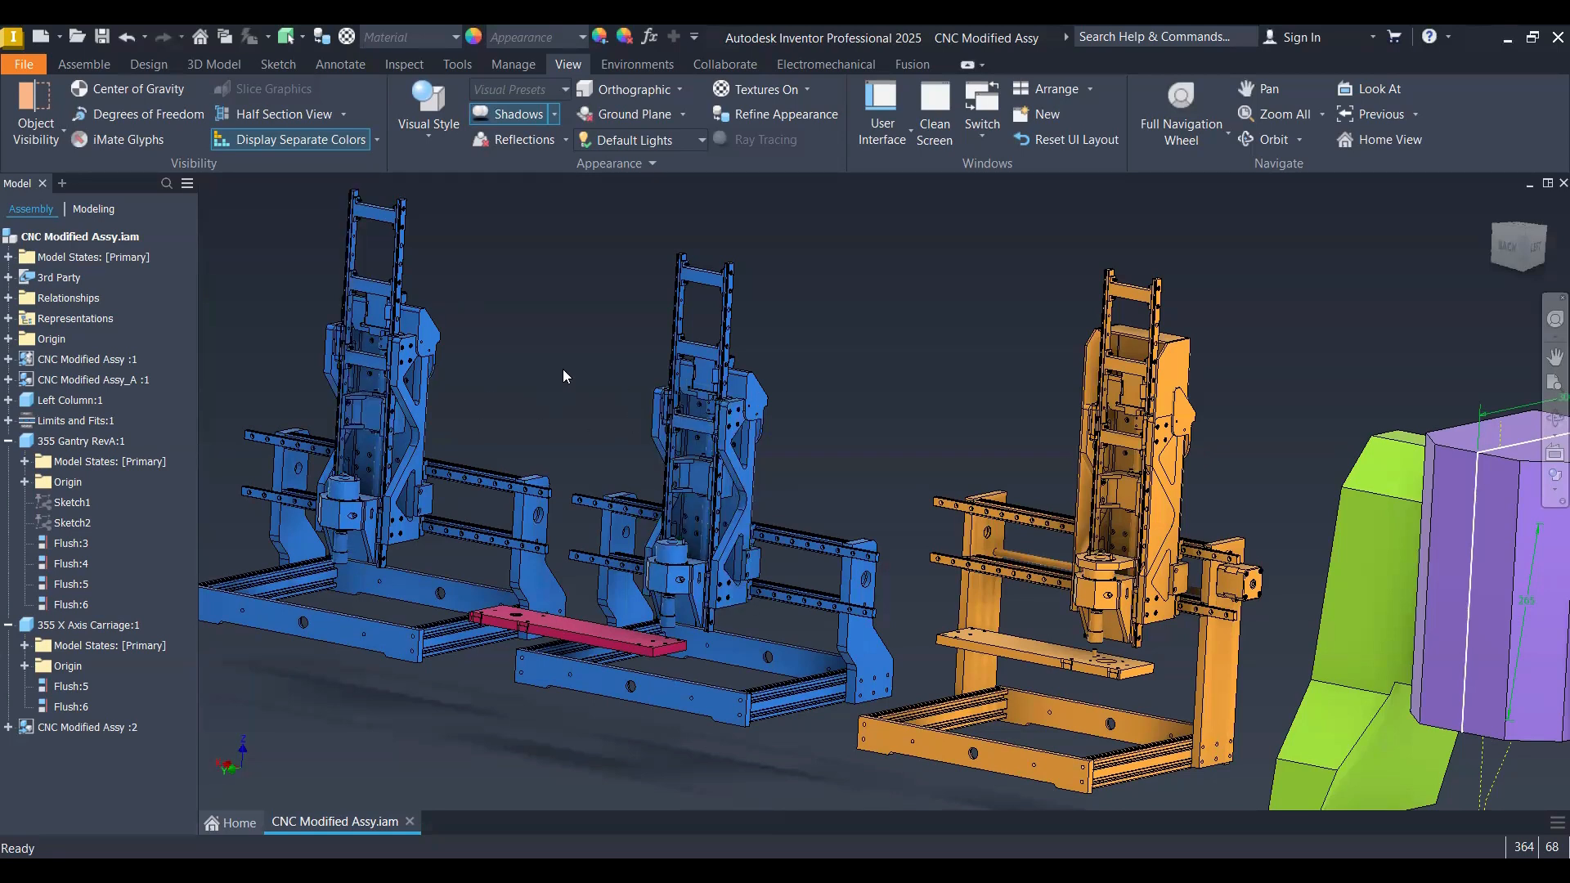
mouse_move(417, 417)
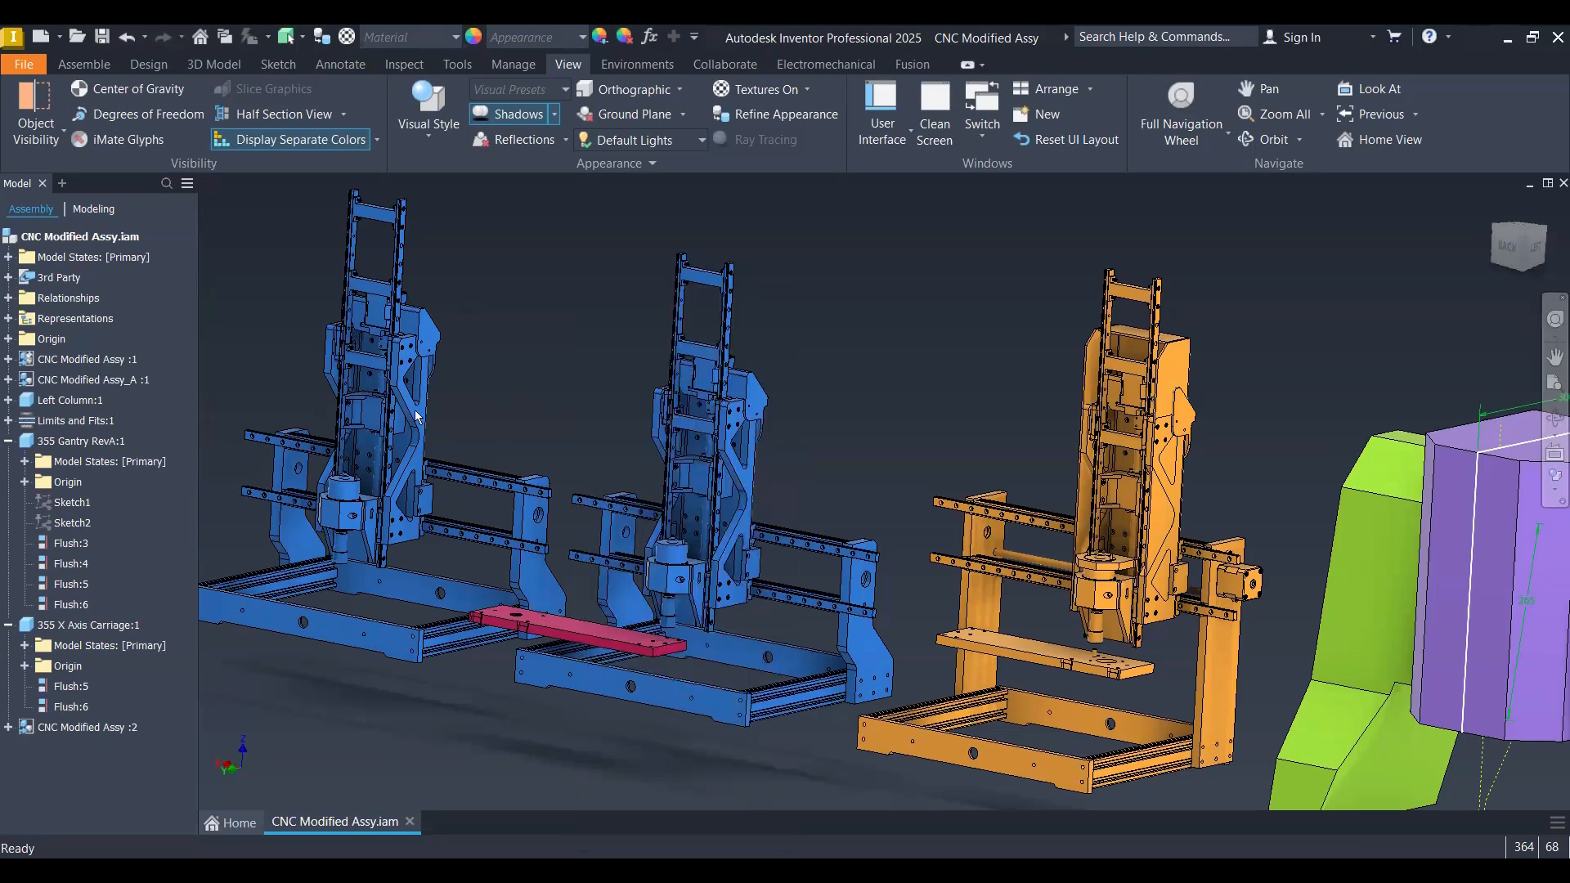
click(680, 365)
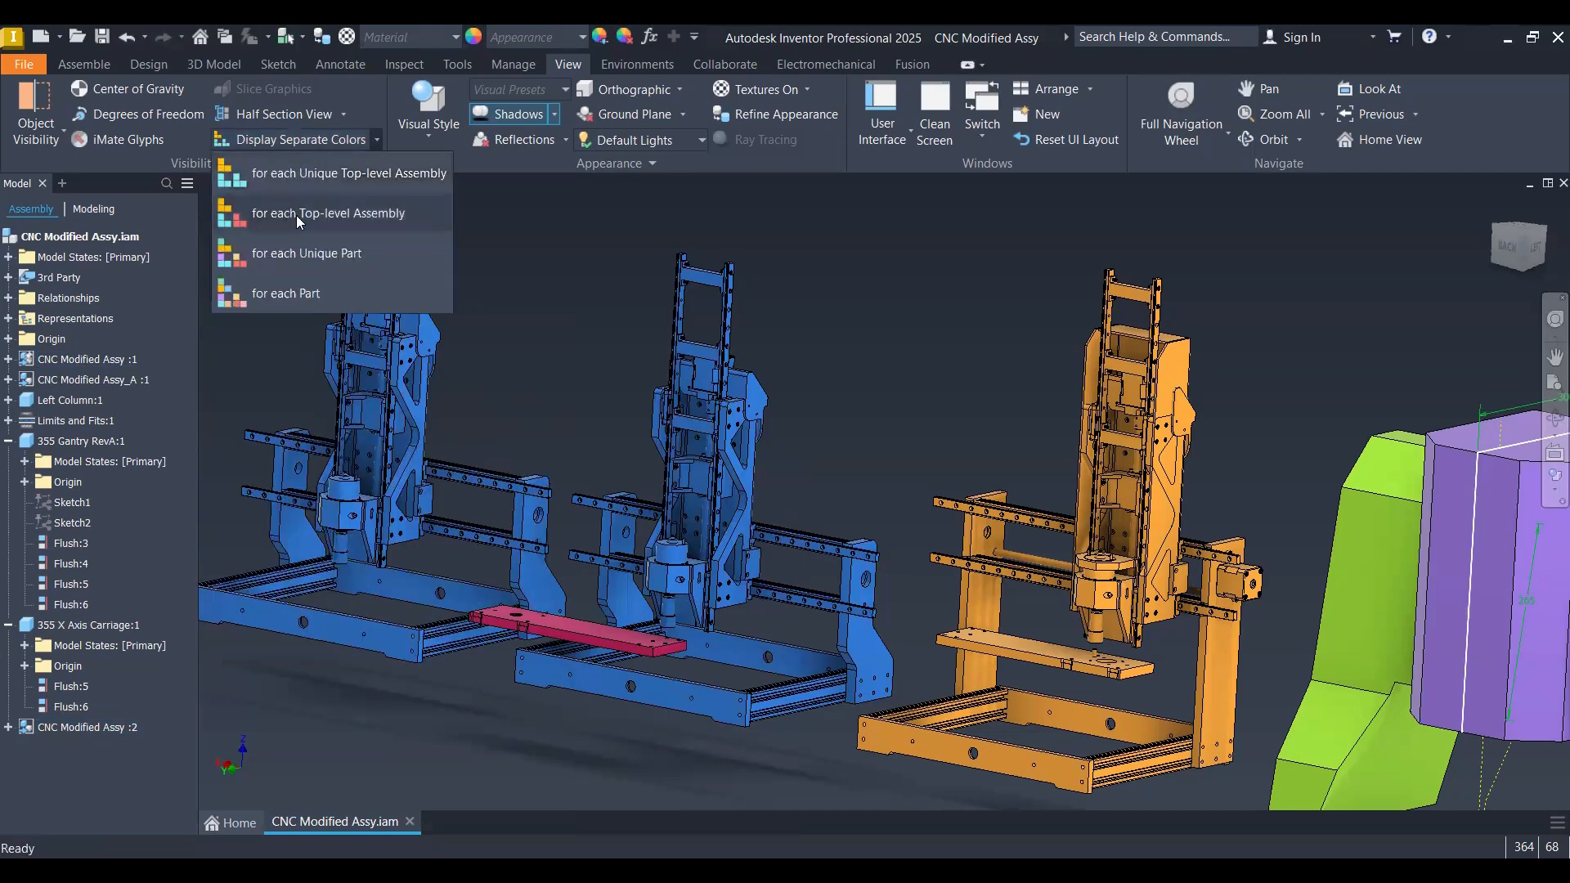
- Colour the assembly by 'for each Top-level Assembly' so the three identical machines differ
click(327, 213)
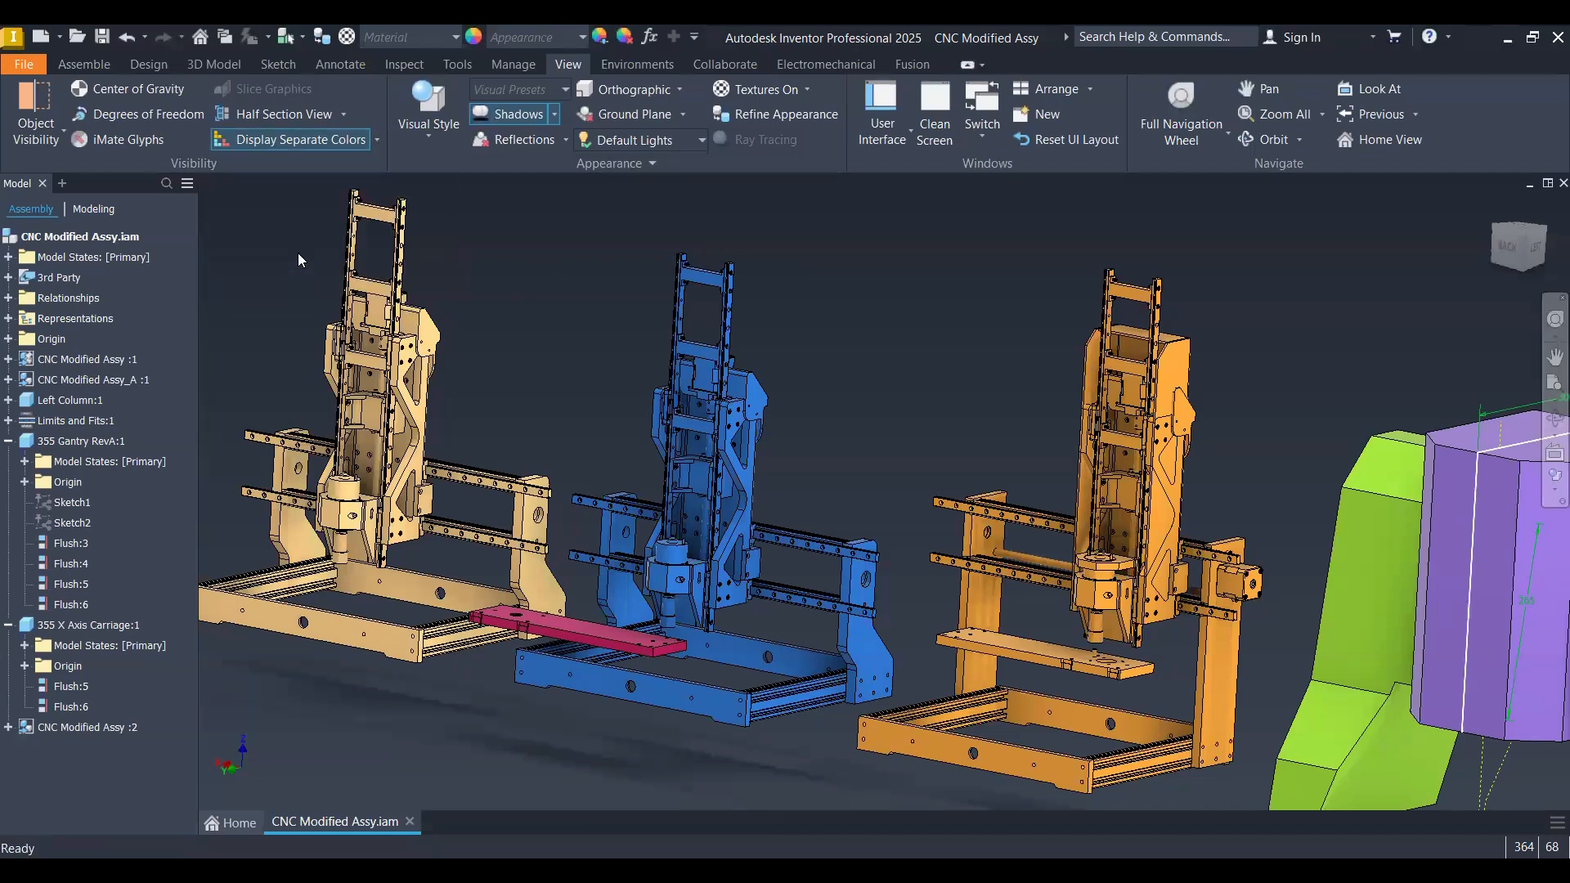
- Colour the assembly 'for each Unique Part', then start and cancel Create Component from the shortcut menu
click(298, 140)
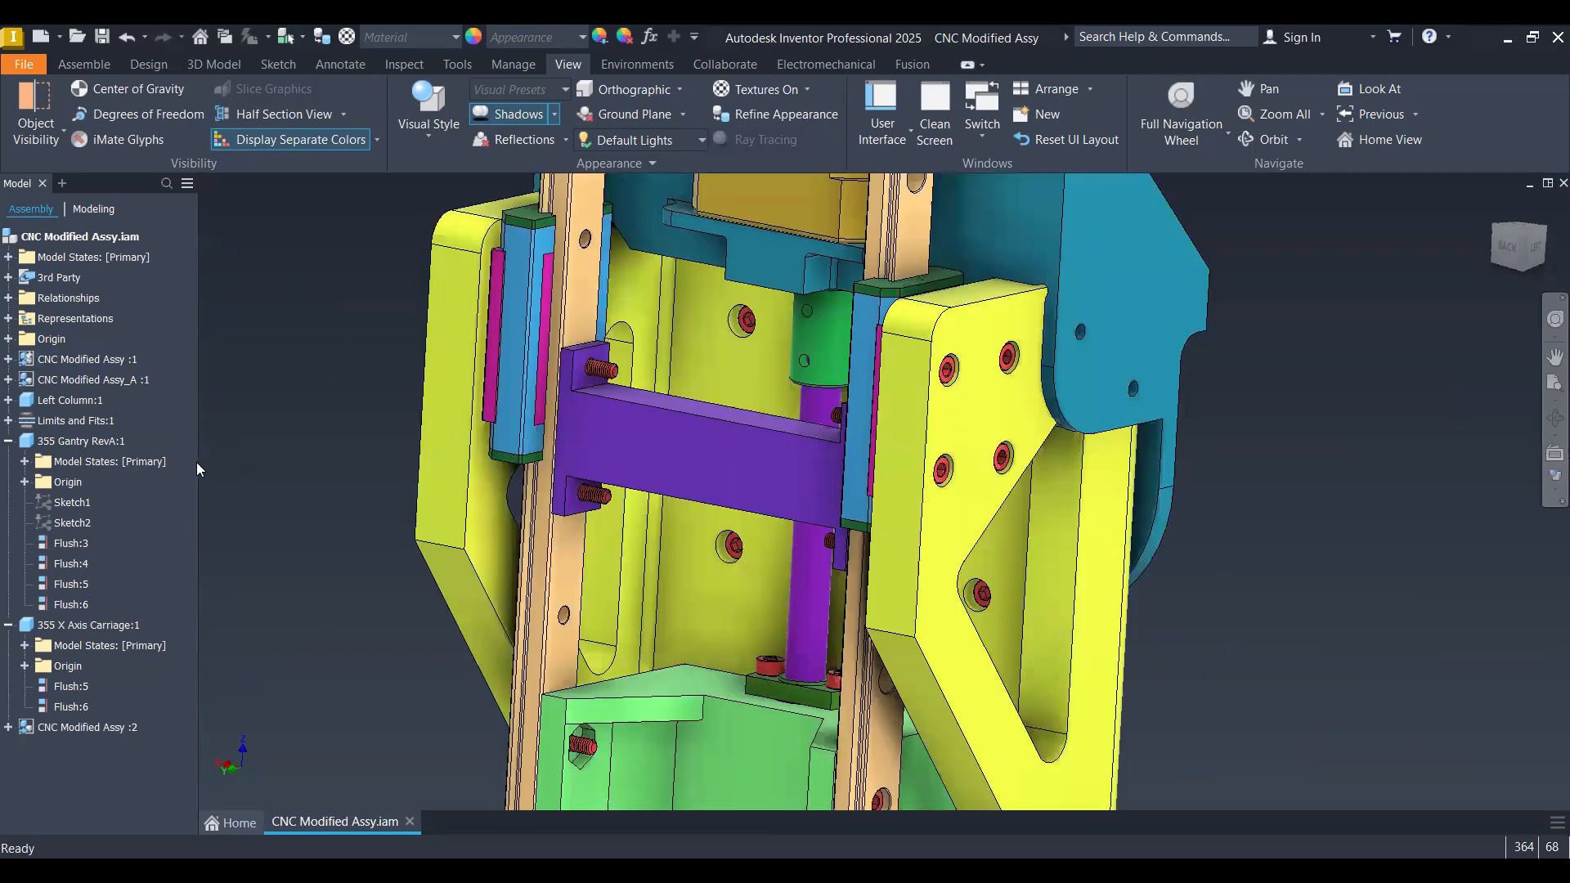
right_click(200, 471)
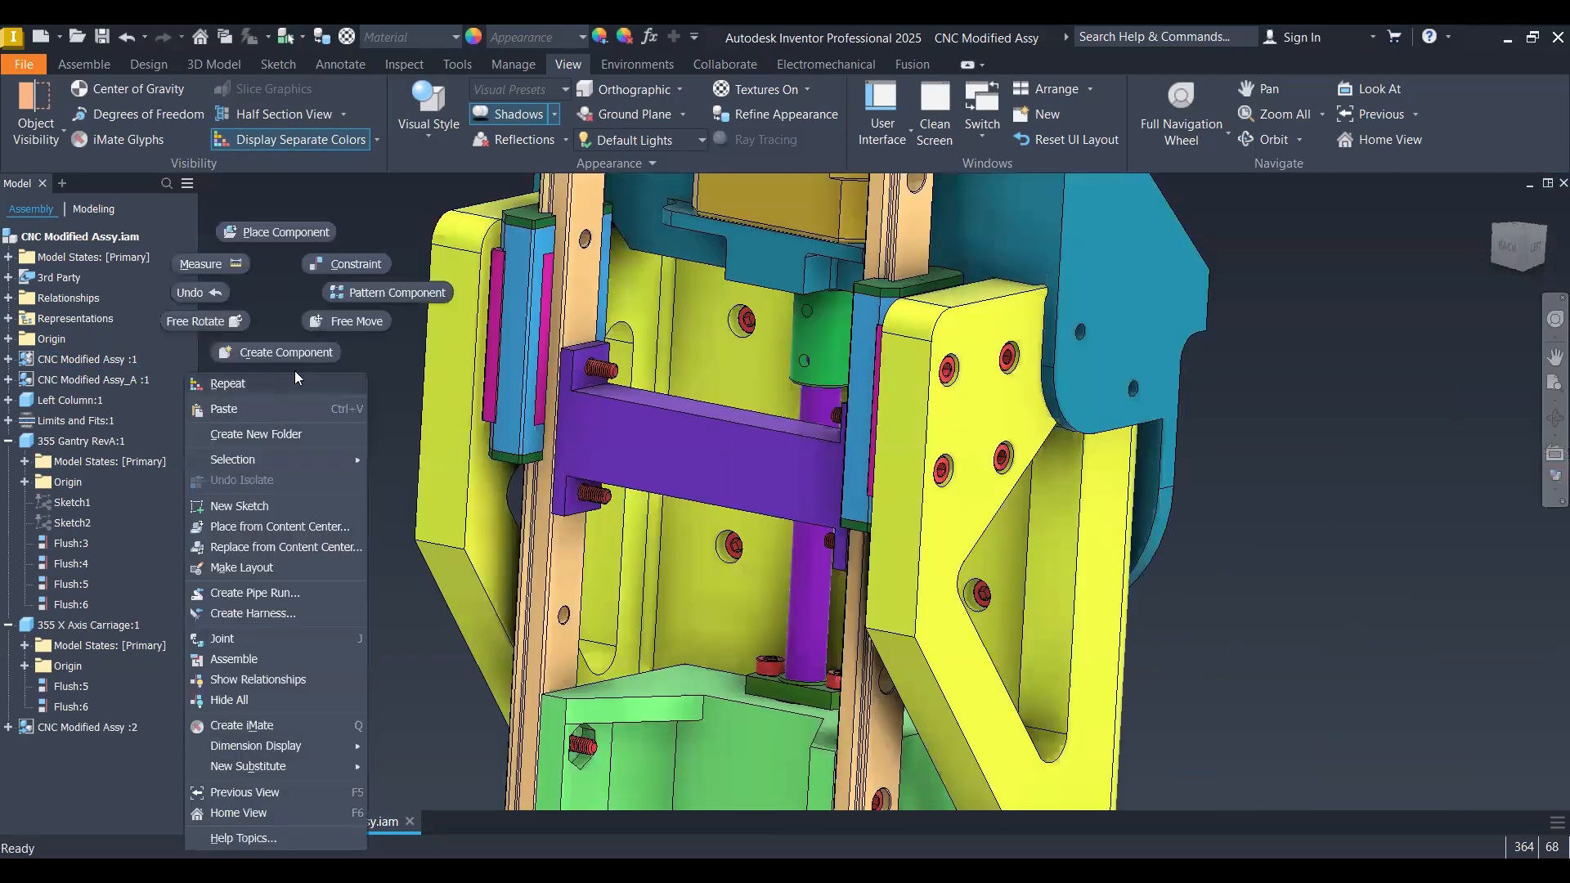
click(284, 352)
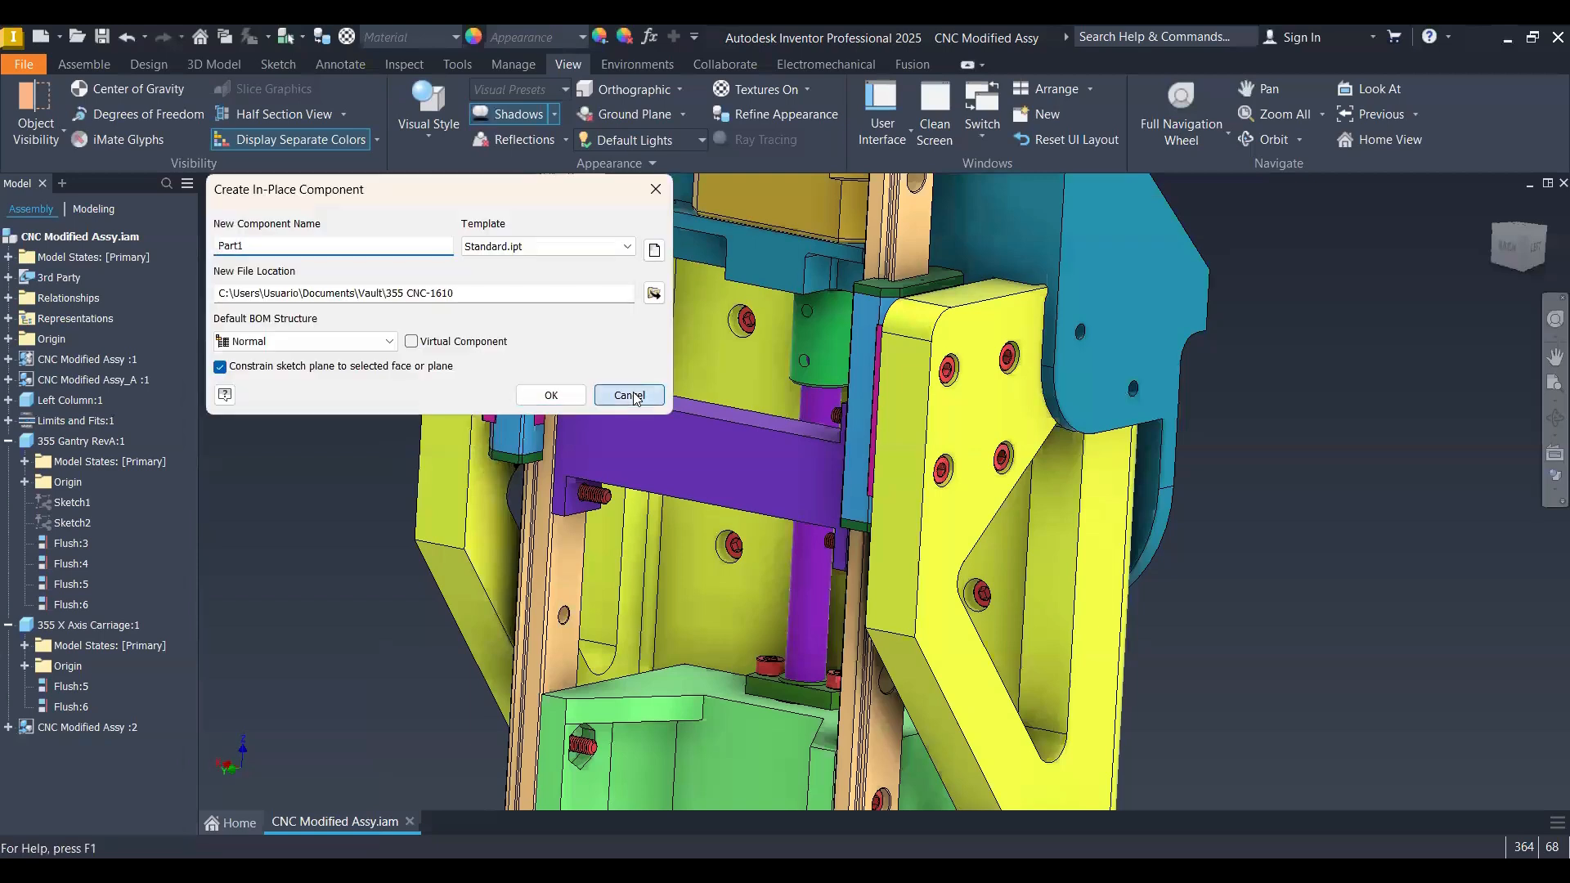
click(628, 395)
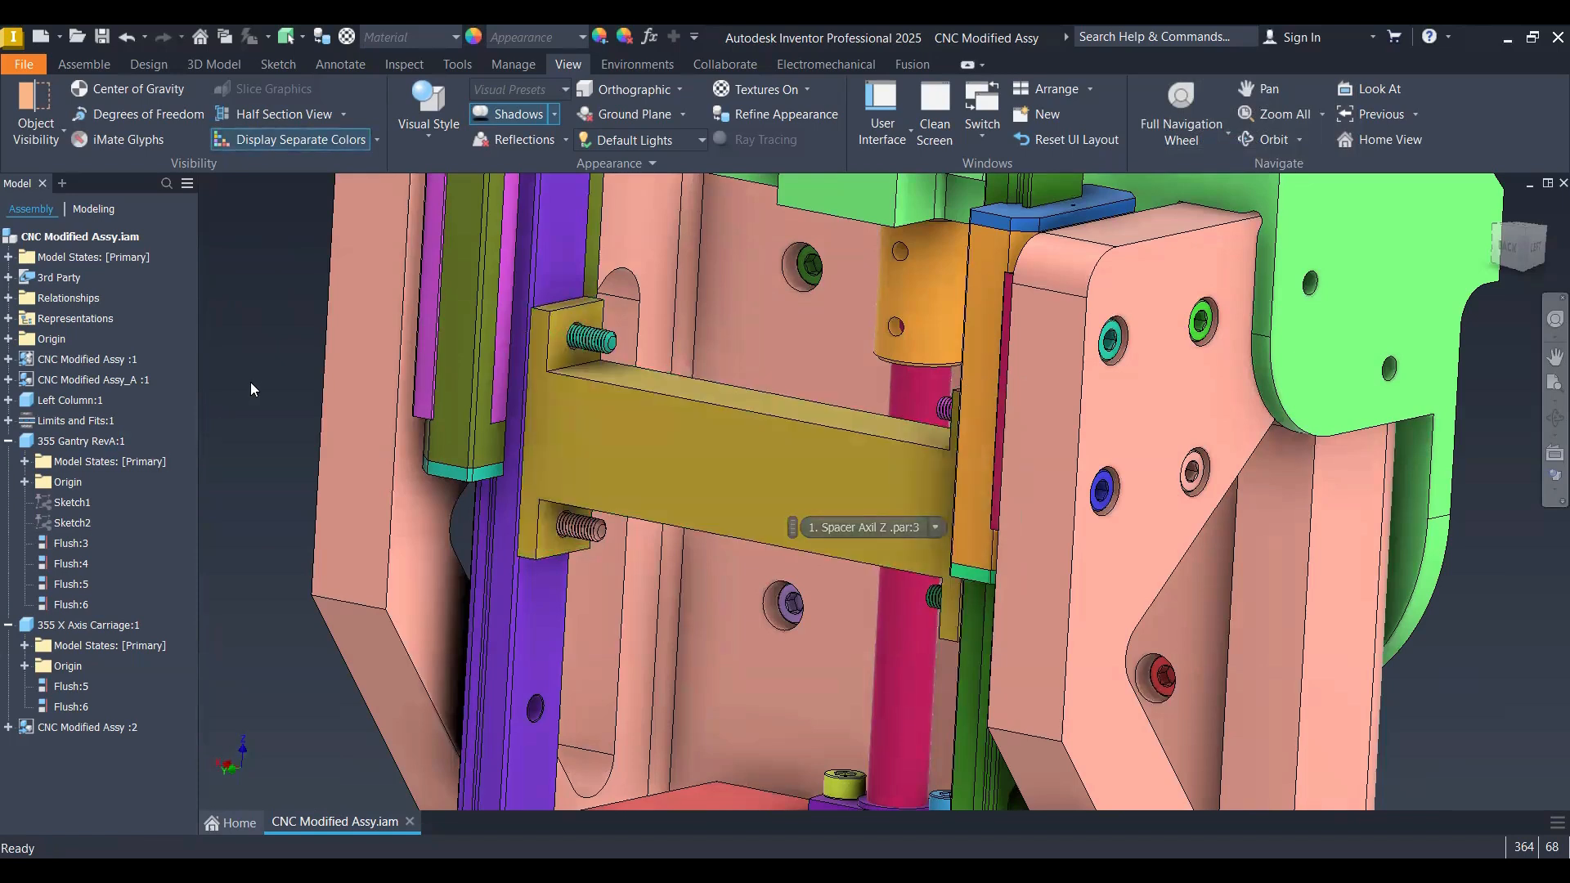
- Zoom out so all three per-part-coloured CNC machines are visible together
click(577, 530)
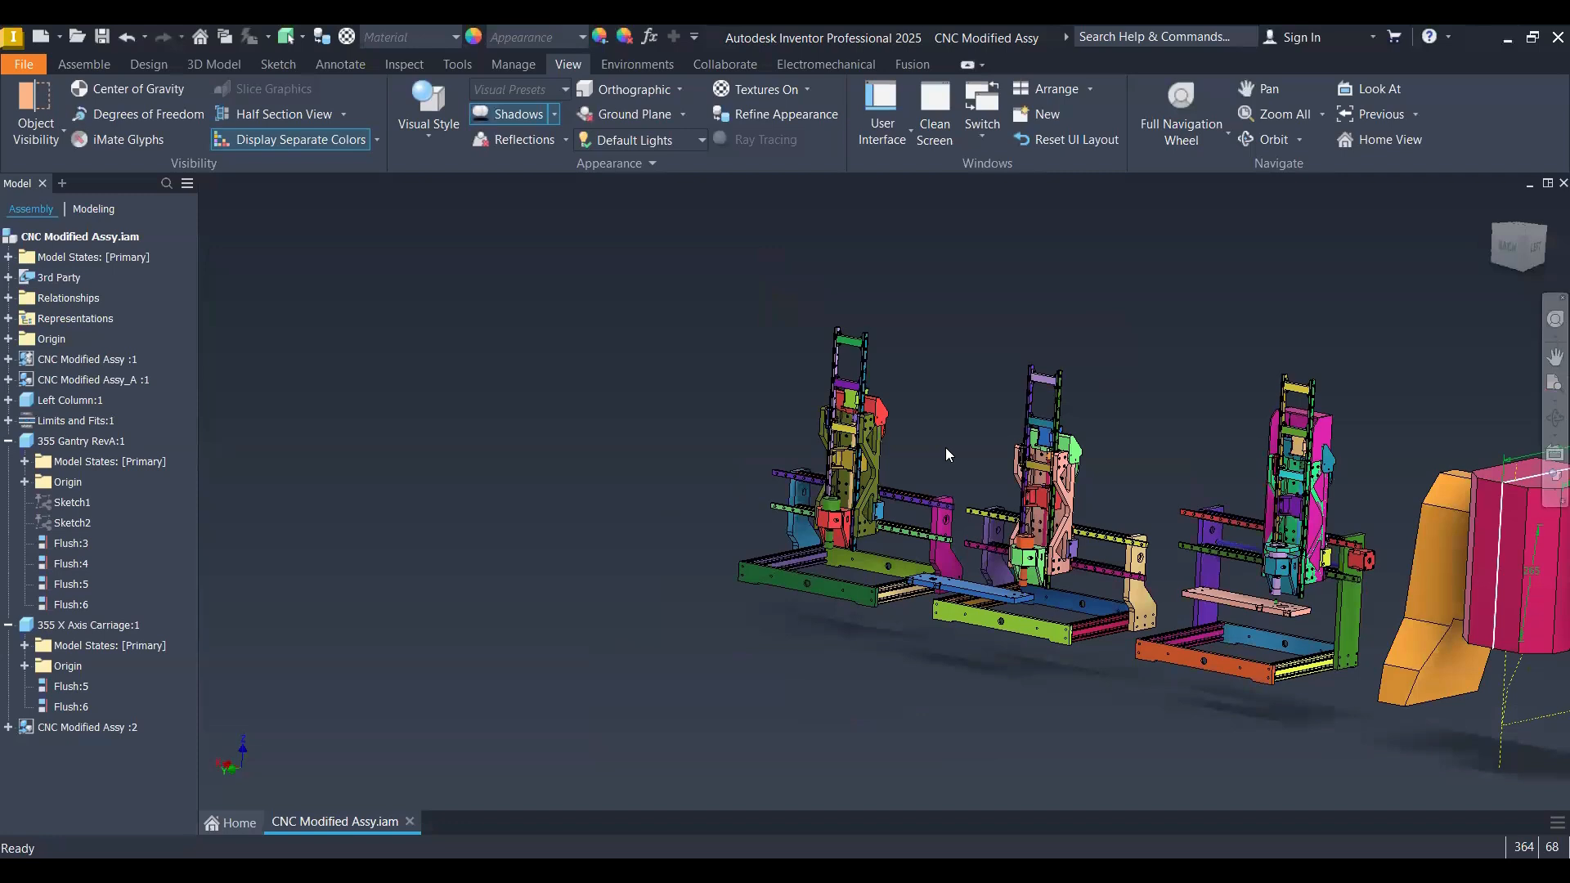
mouse_move(1171, 533)
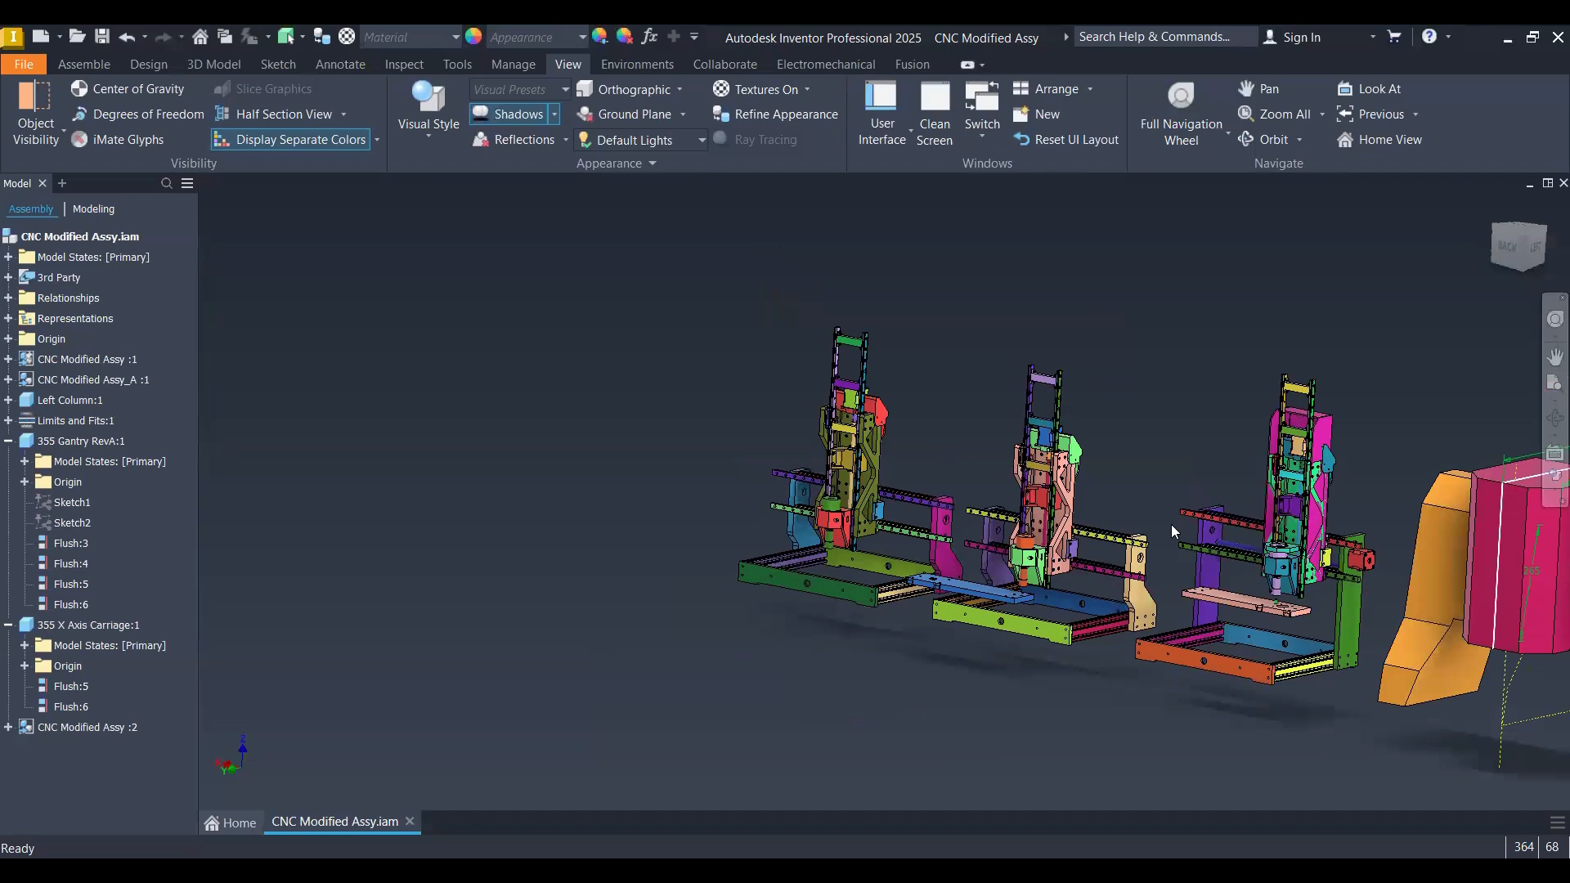